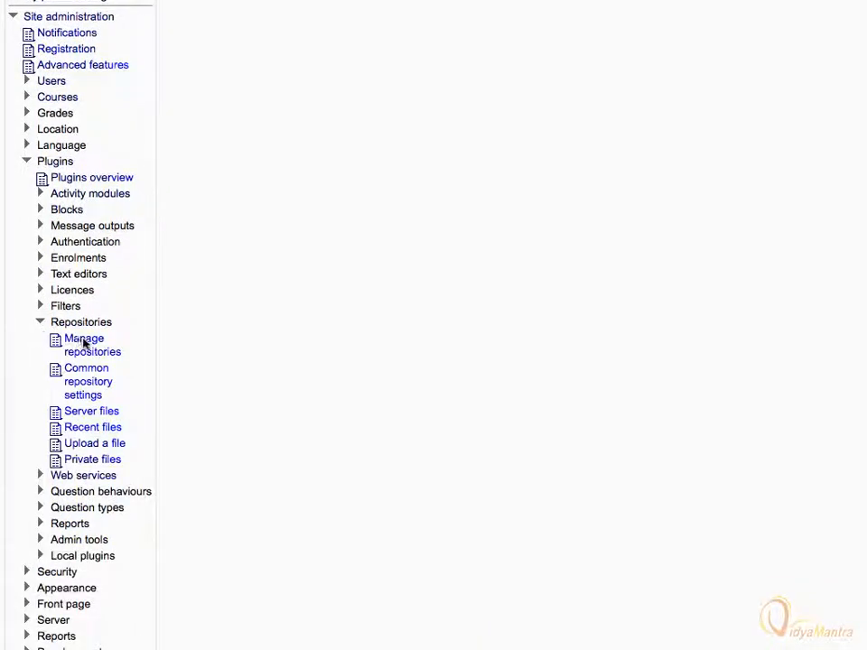
- Make the YouTube videos repository enabled and visible, keeping its default name
click(83, 344)
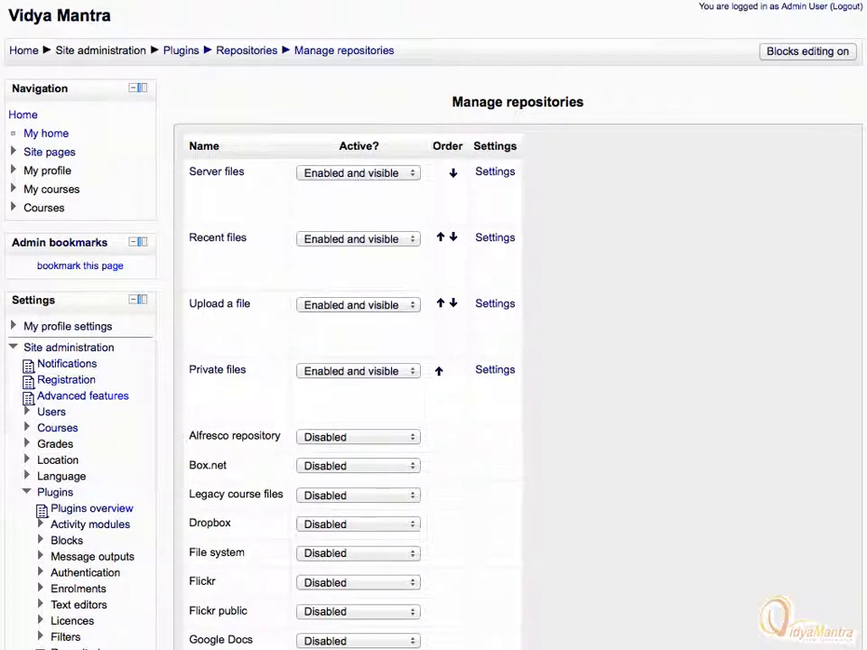
scroll(down, 3)
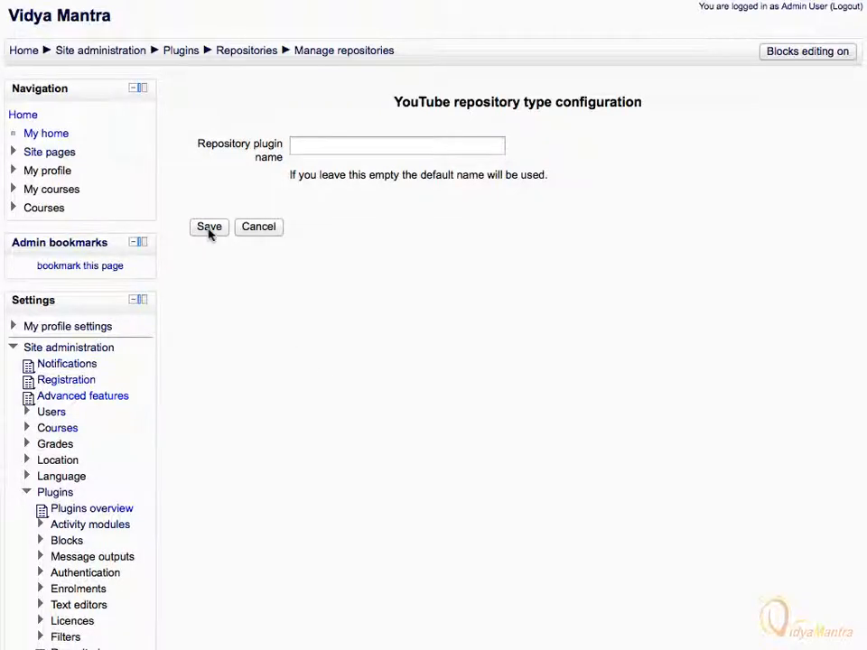
click(210, 228)
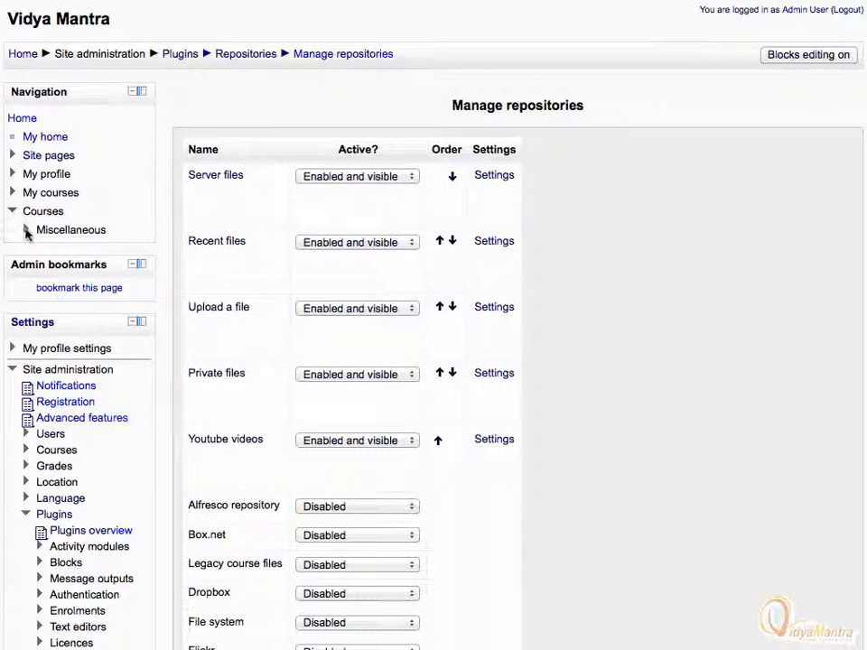
- In the VMC course with editing on, add a new Label to the 9 May - 15 May week
click(25, 230)
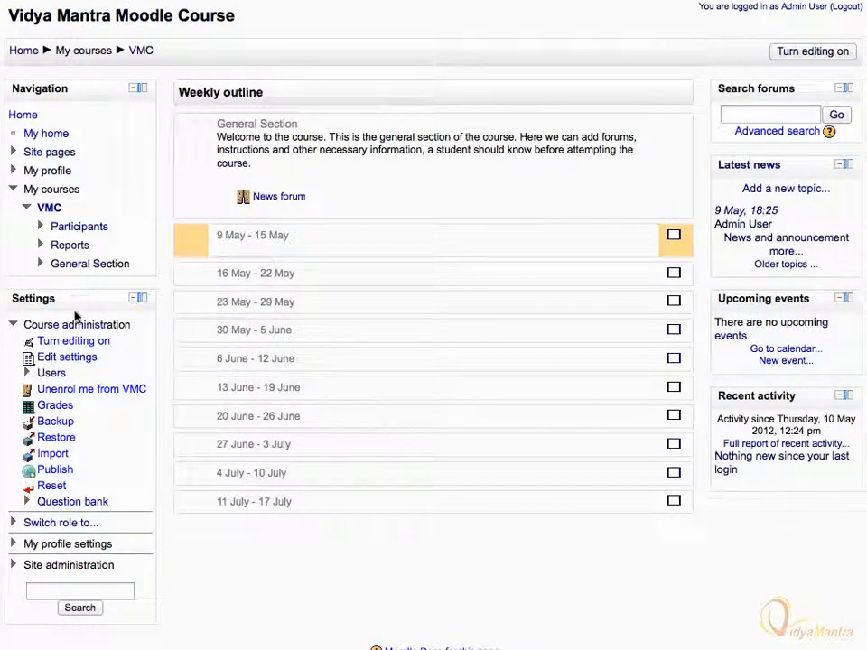
click(809, 51)
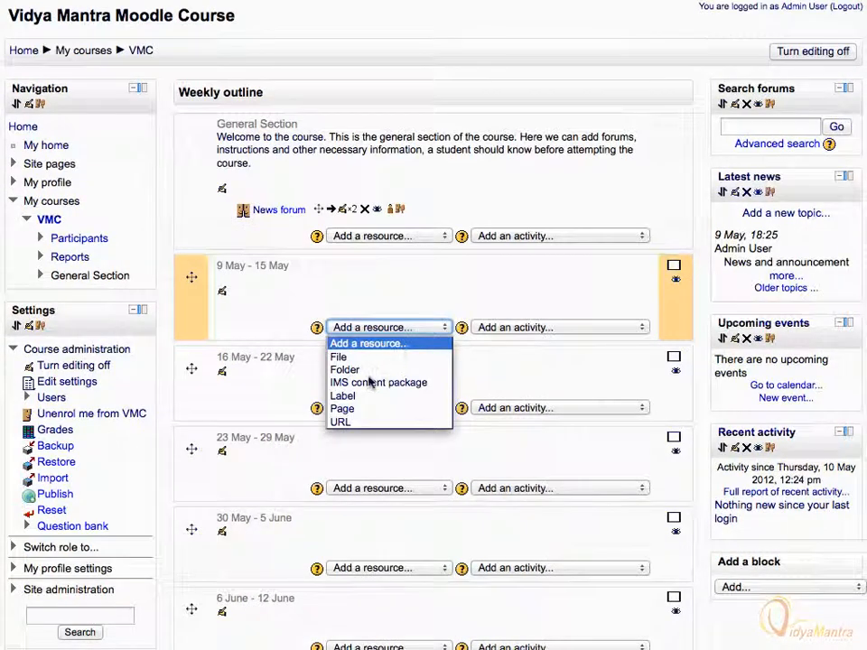
click(343, 395)
text(We will add a youtube link by using a youtube repository)
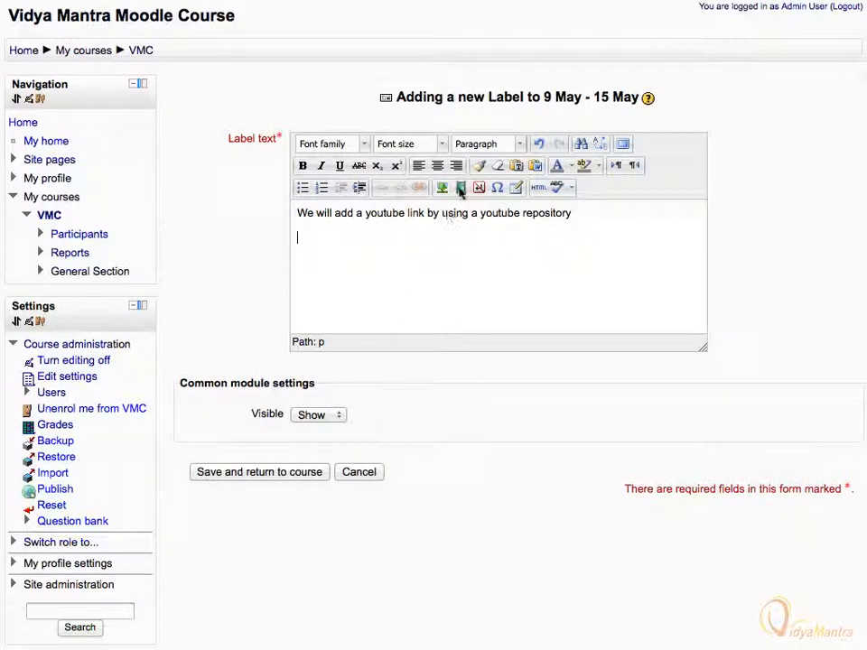
click(457, 188)
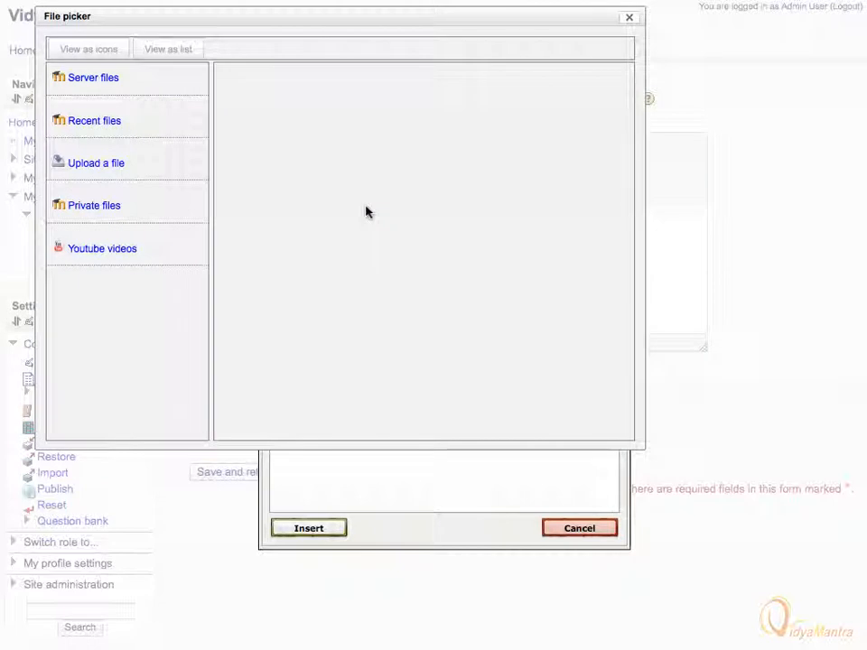
mouse_move(188, 238)
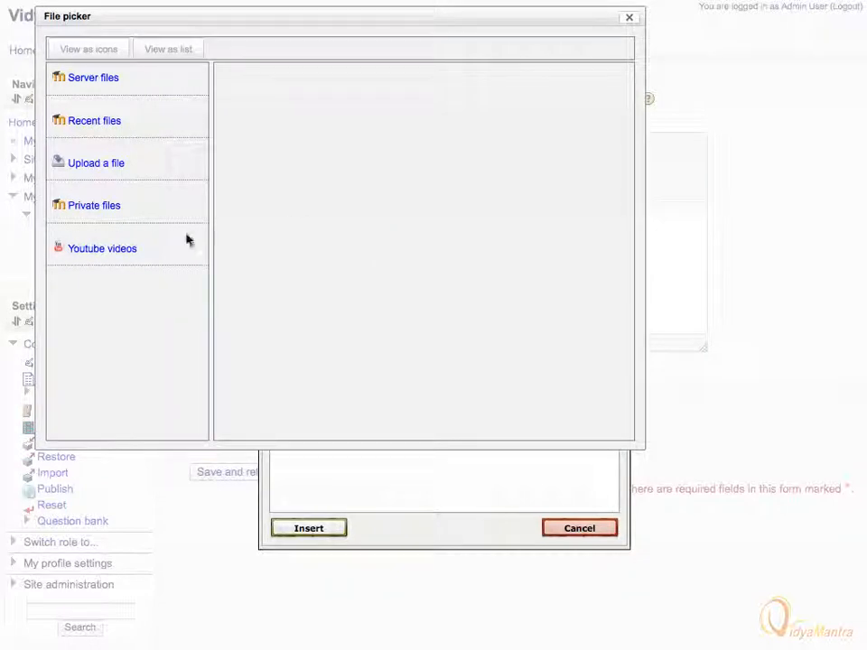
- Search YouTube videos in the file picker for plant videos and browse to Sunflower Field
click(101, 249)
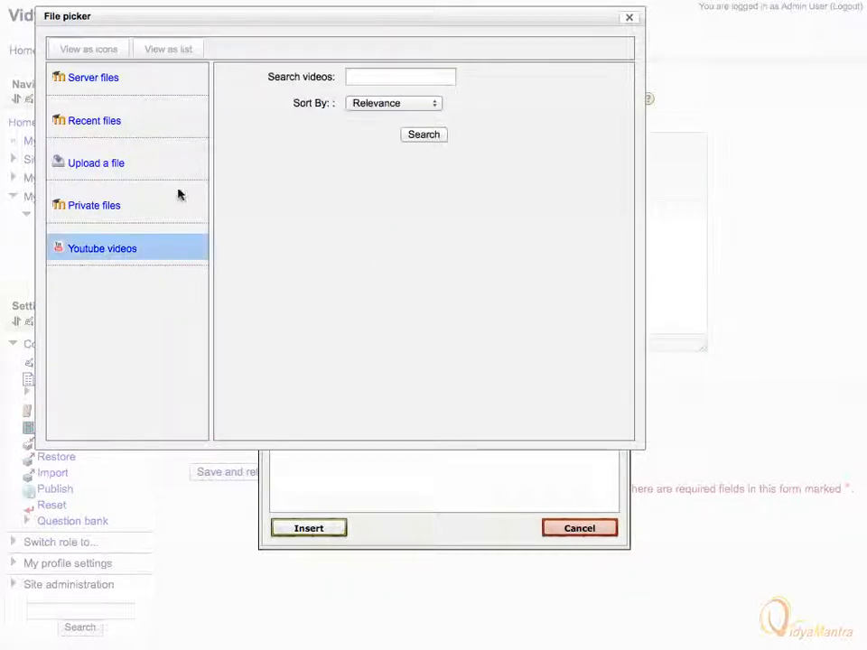
text(Type)
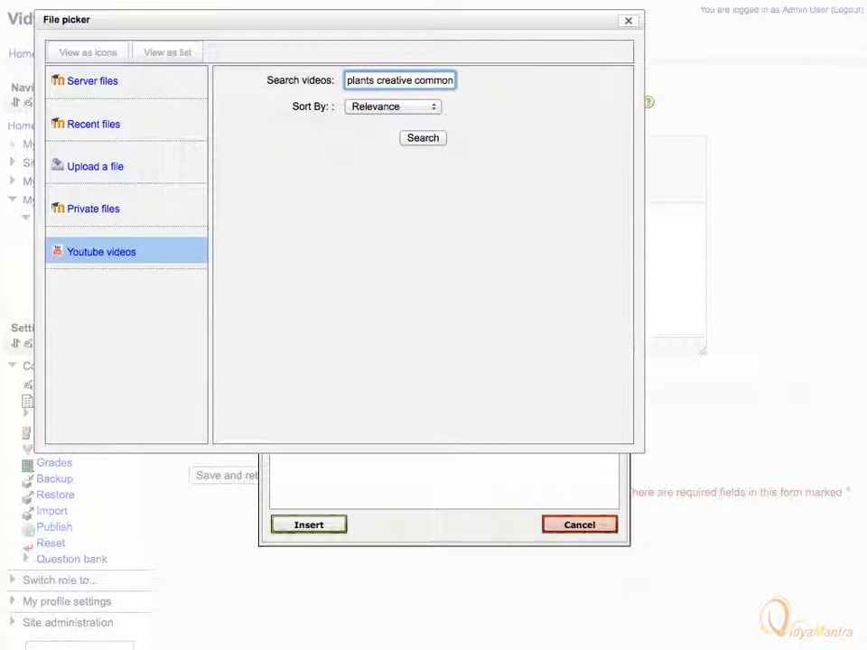
click(423, 137)
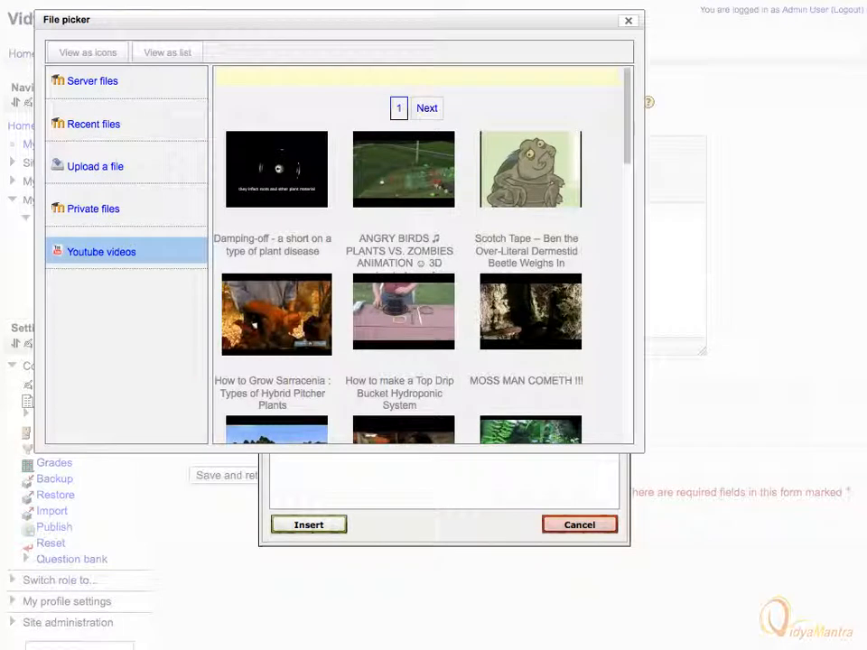
scroll(down, 3)
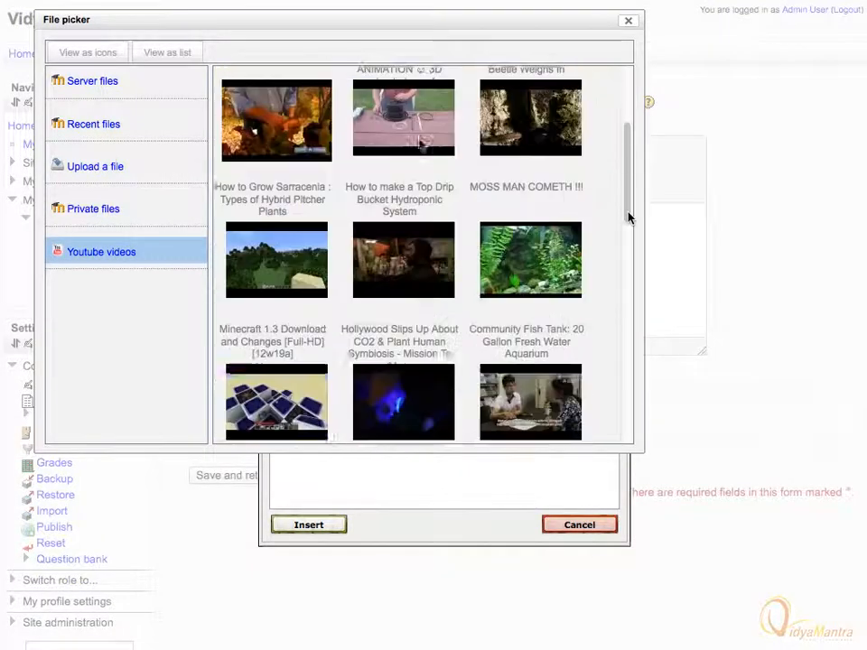
scroll(down, 3)
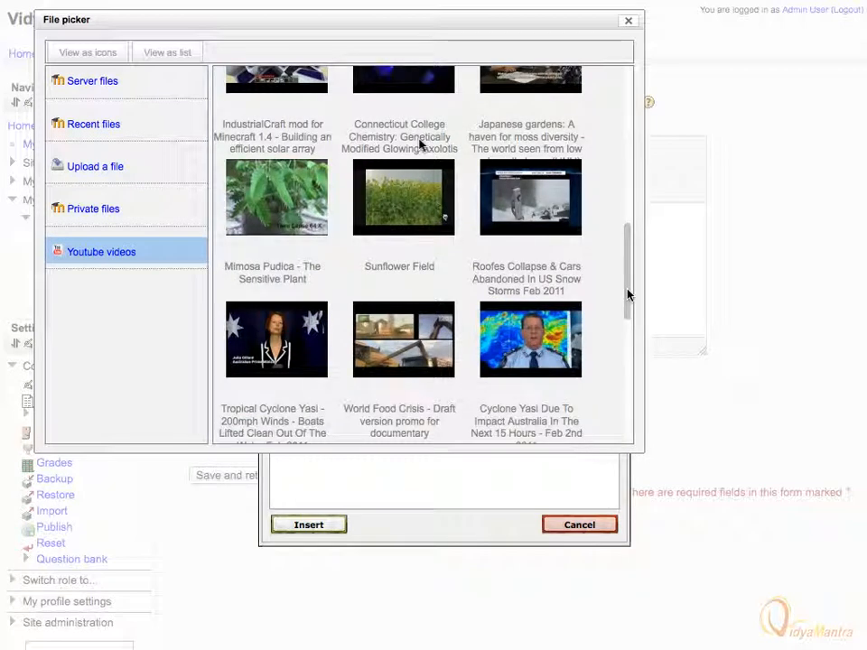
mouse_move(399, 267)
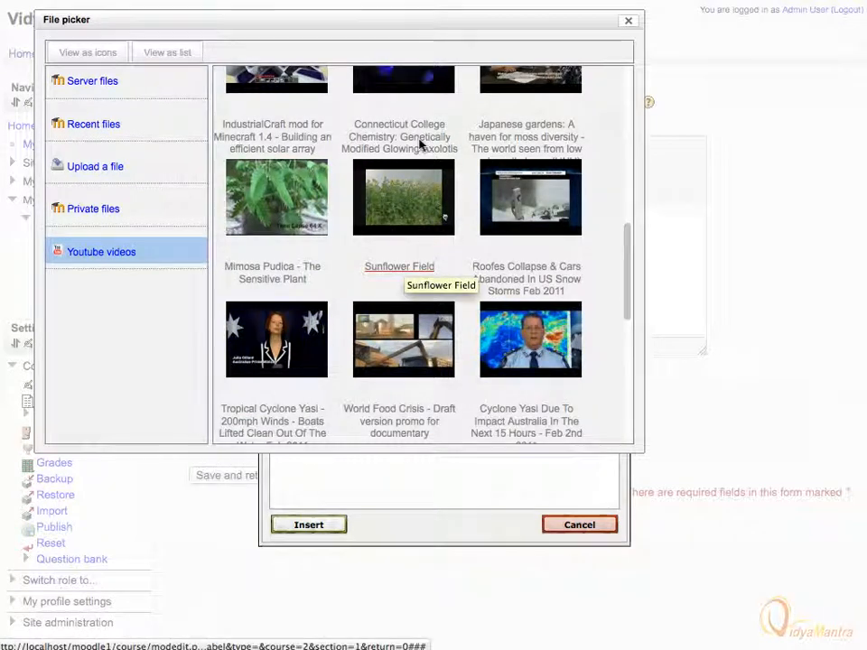
mouse_move(405, 195)
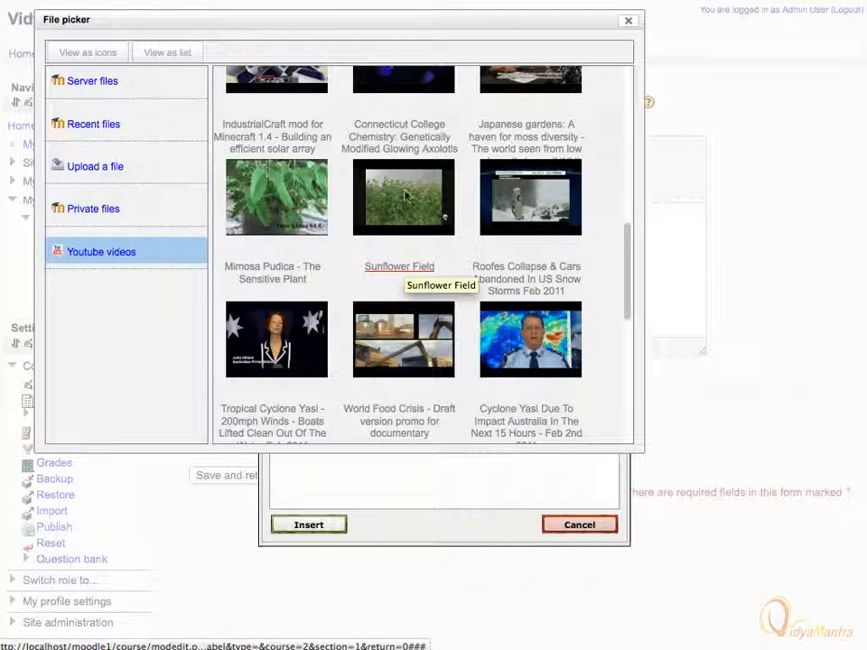
- Insert the Sunflower Field video link into the label text
click(403, 197)
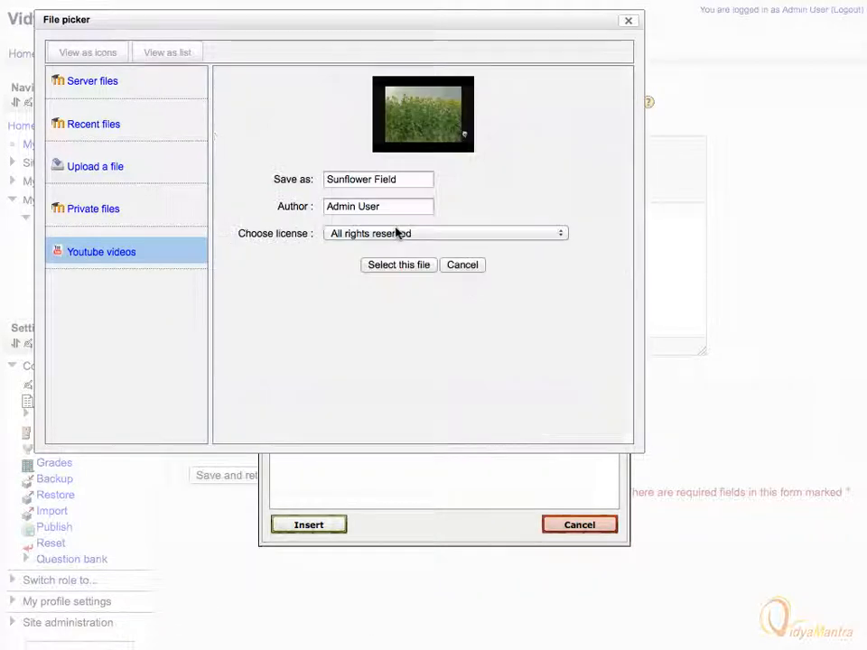
click(397, 263)
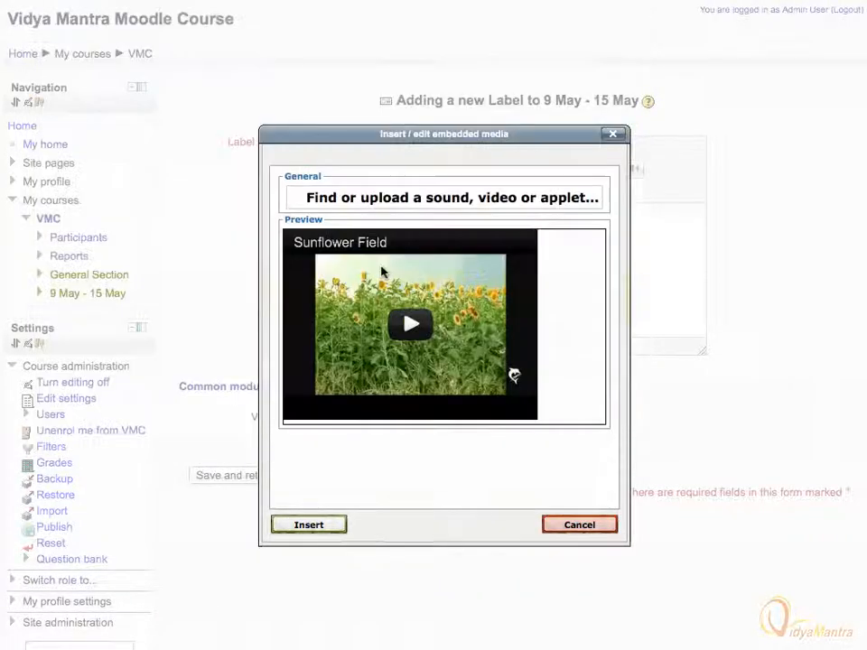
mouse_move(345, 412)
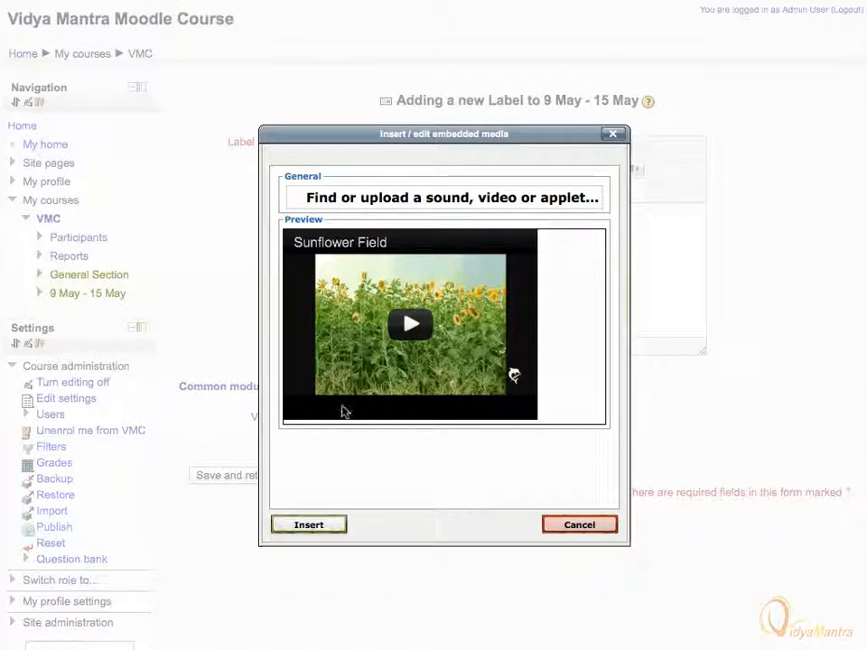
click(307, 523)
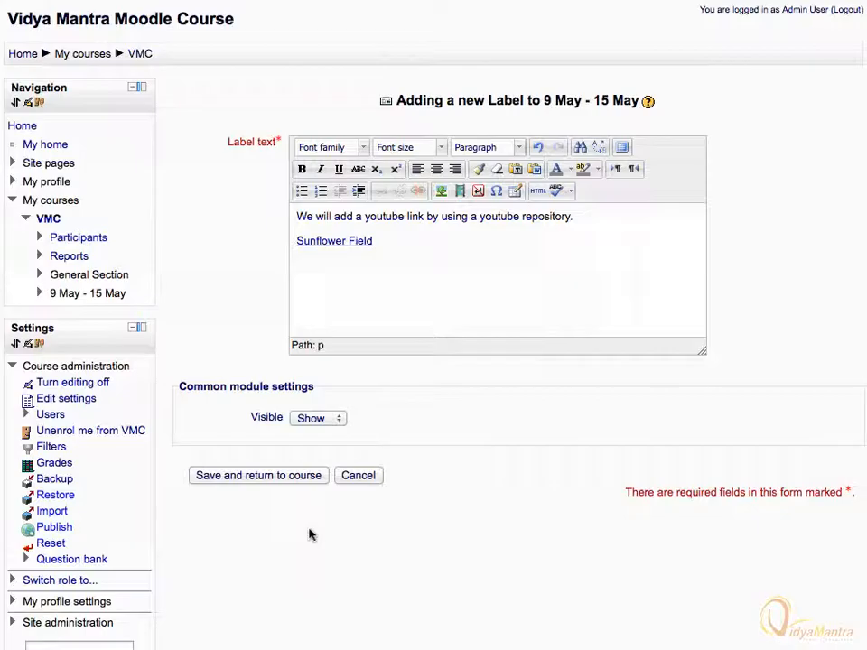